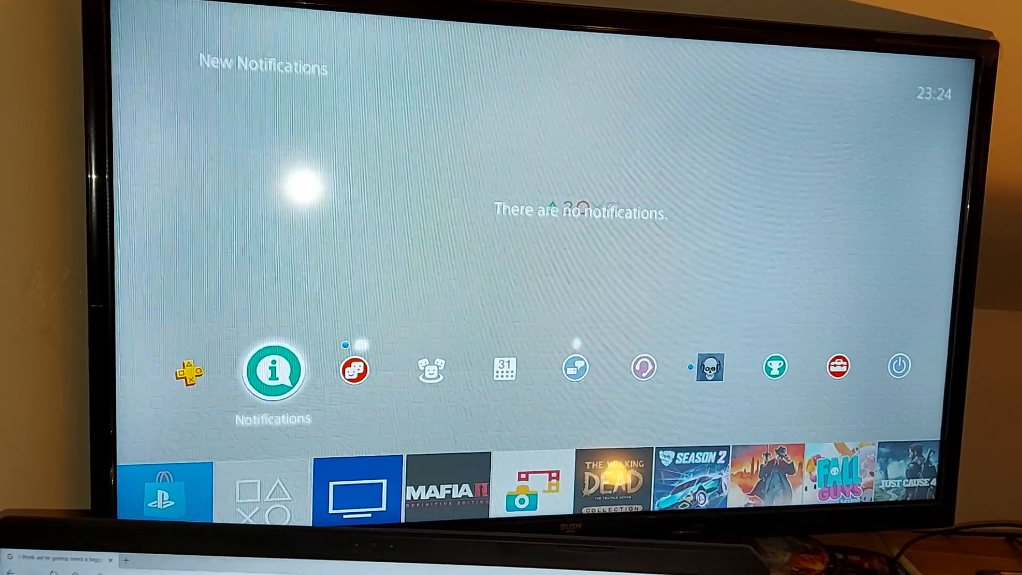
Step: From the Downloads notifications, install the downloaded System Software 8.03 update
{"action": "left_click", "coordinate": [273, 369]}
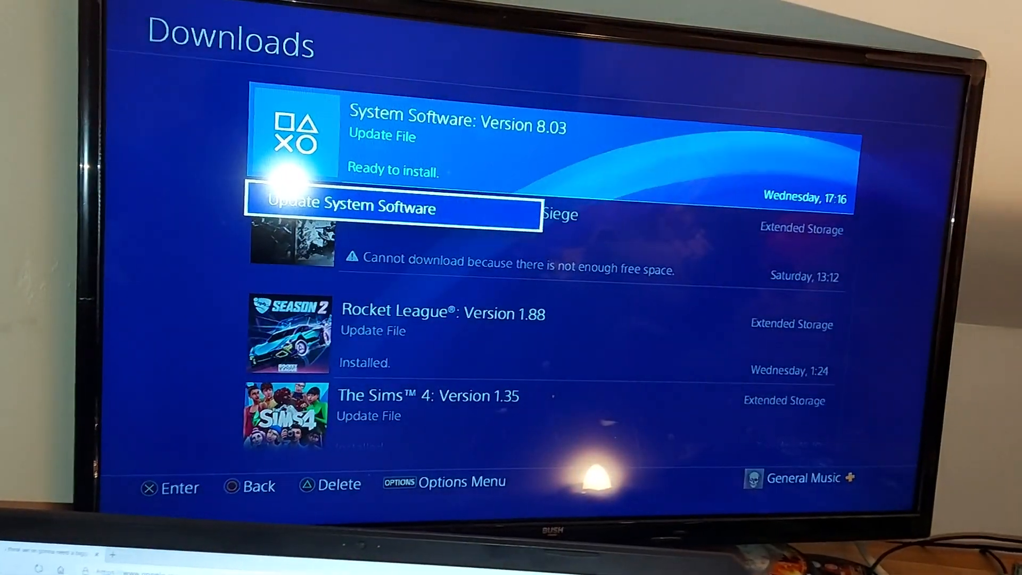
{"action": "left_click", "coordinate": [391, 206]}
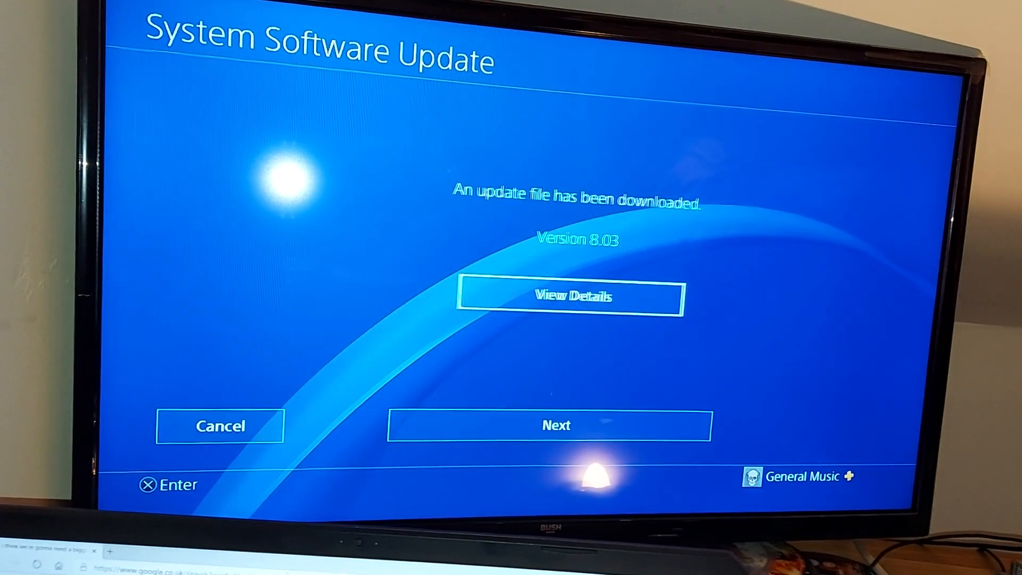
{"action": "left_click", "coordinate": [555, 425]}
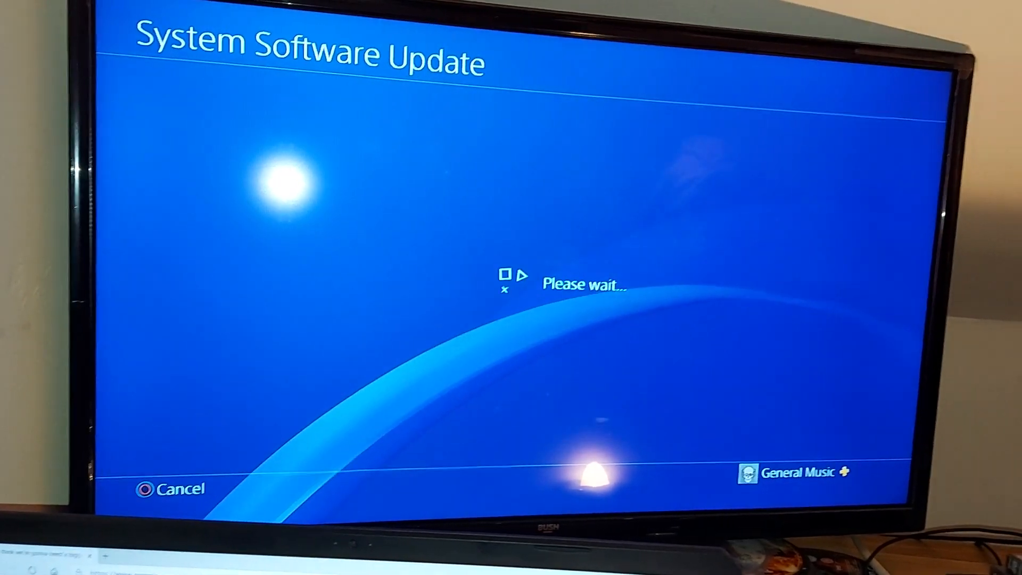